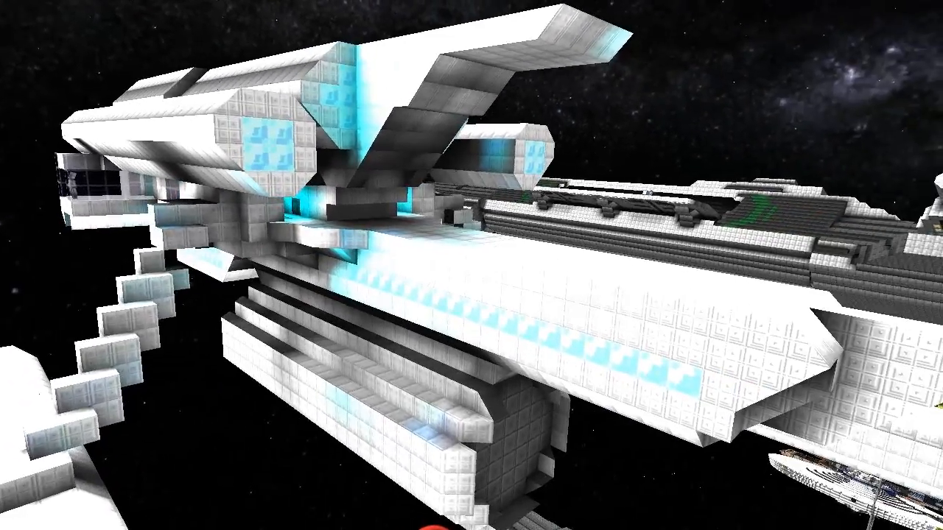
{"action": "mouse_move", "coordinate": [471, 265]}
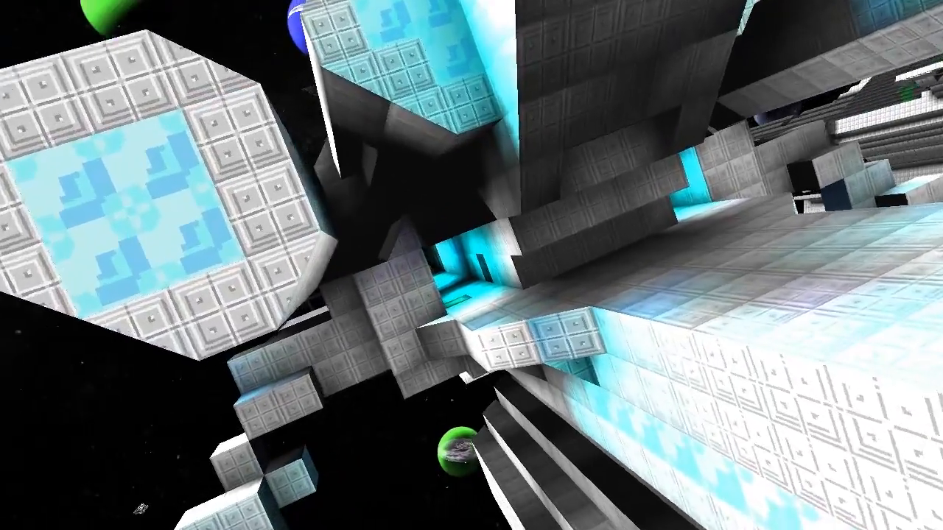
{"action": "mouse_move", "coordinate": [472, 265]}
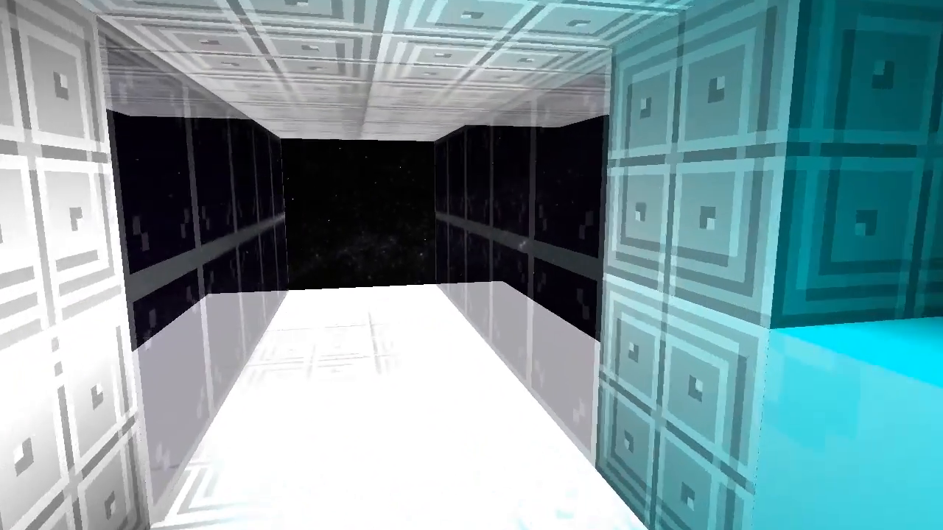
{"action": "mouse_move", "coordinate": [471, 265]}
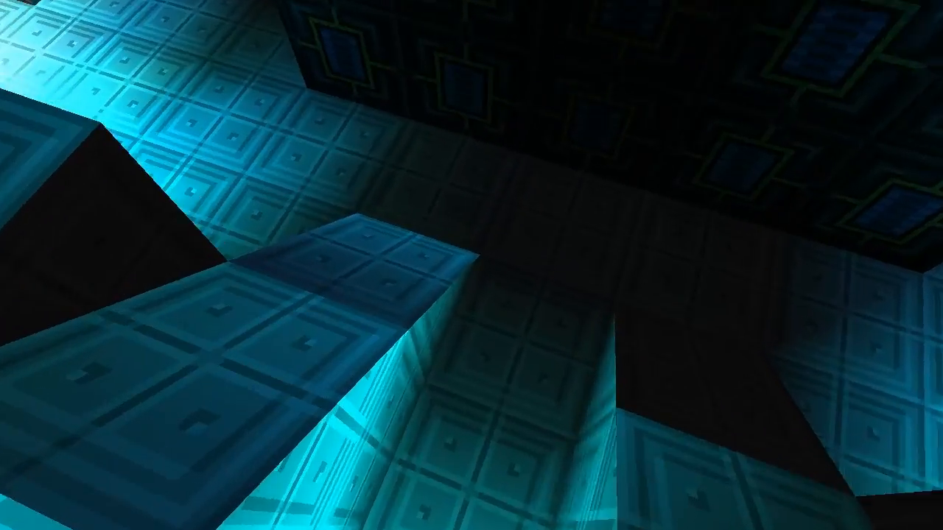
{"action": "mouse_move", "coordinate": [471, 265]}
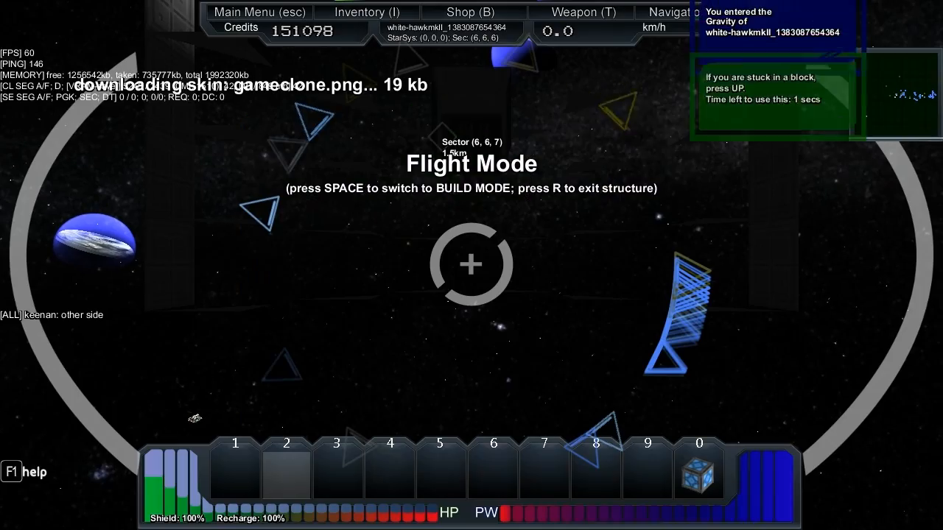
Step: Jump into the ship's gravity and head down the teal-lit corridor in Flight Mode
{"action": "key", "text": "space"}
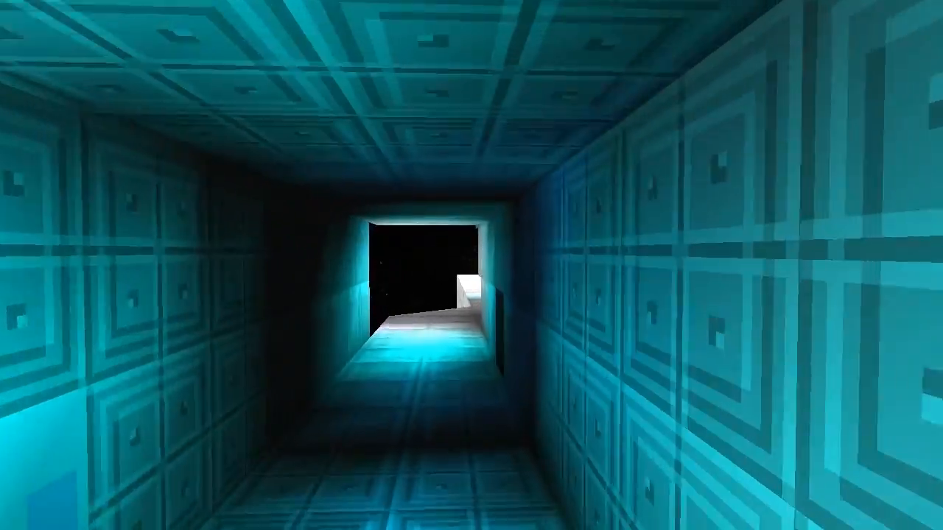
{"action": "mouse_move", "coordinate": [471, 265]}
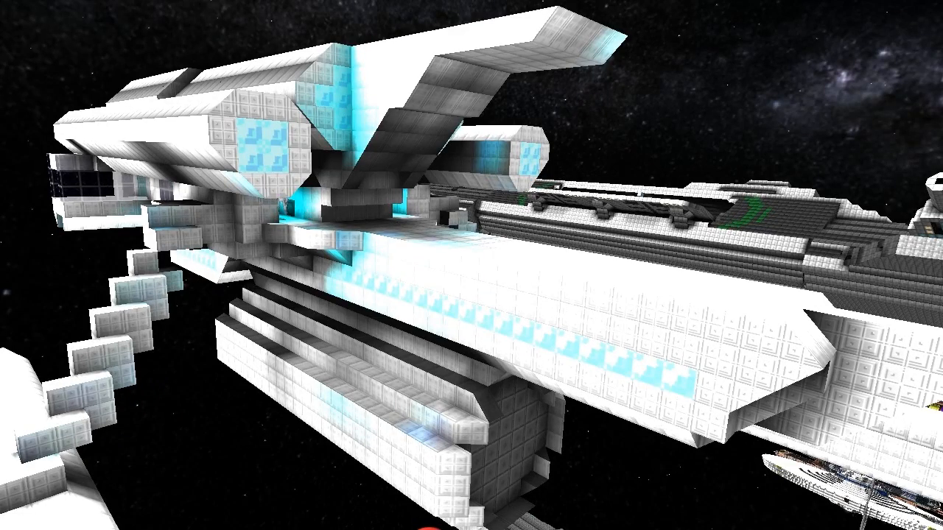
{"action": "mouse_move", "coordinate": [471, 265]}
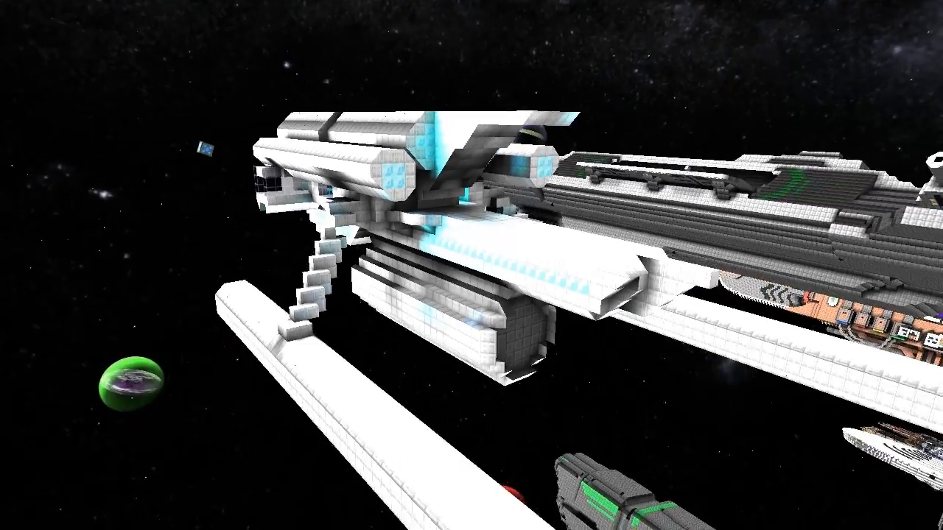